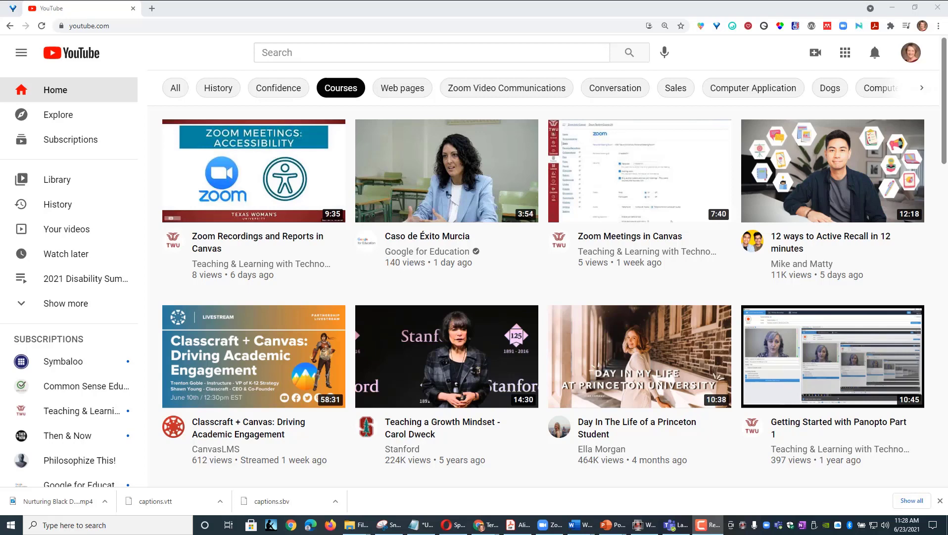
{"action": "mouse_move", "coordinate": [815, 52]}
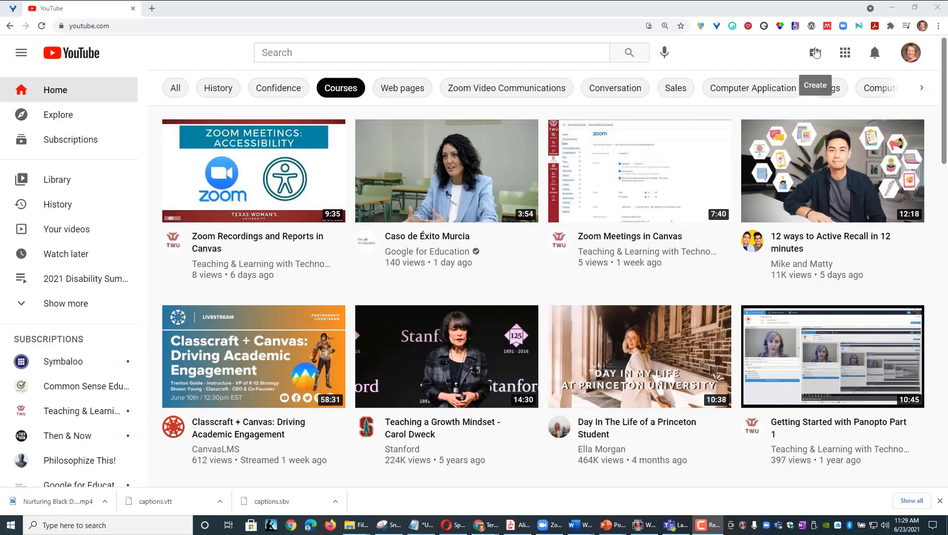
- Start a new video upload from the Create menu in YouTube
{"action": "left_click", "coordinate": [816, 53]}
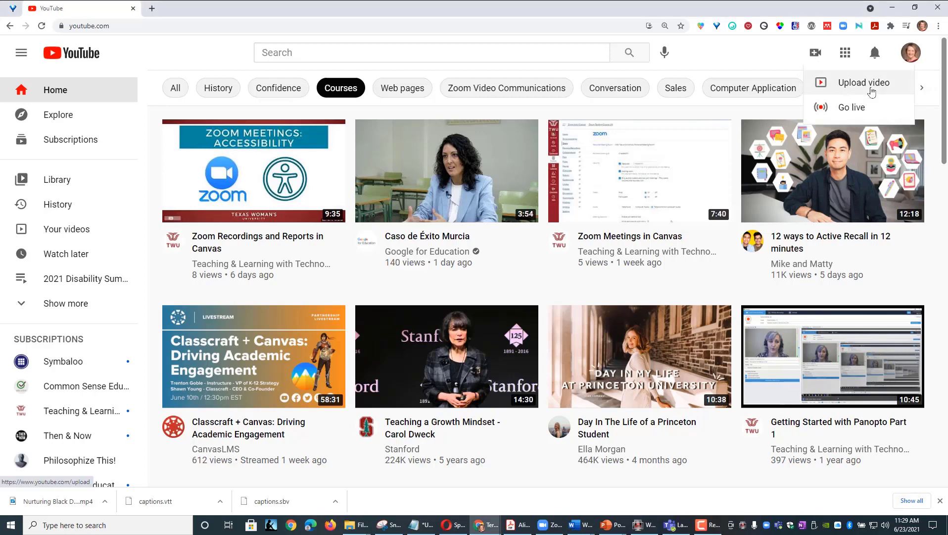
{"action": "left_click", "coordinate": [863, 82]}
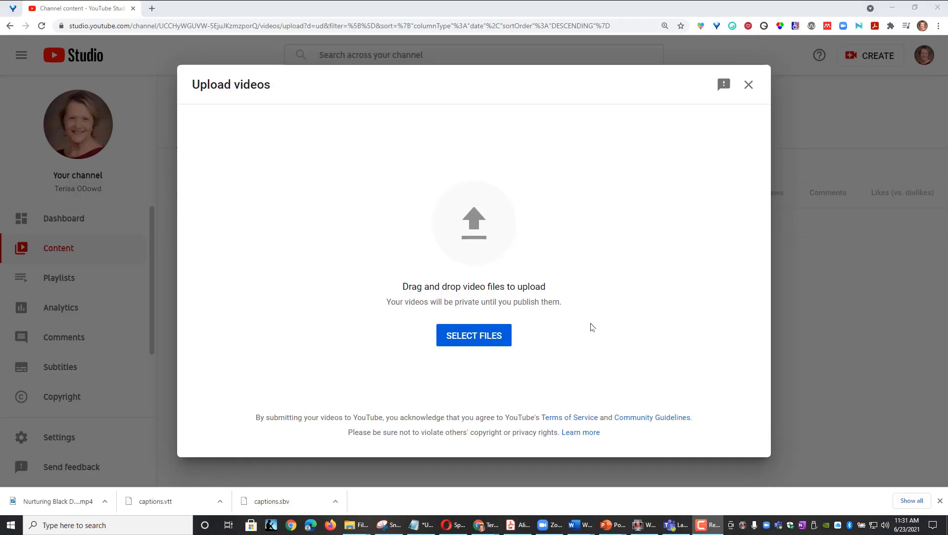
{"action": "mouse_move", "coordinate": [474, 341]}
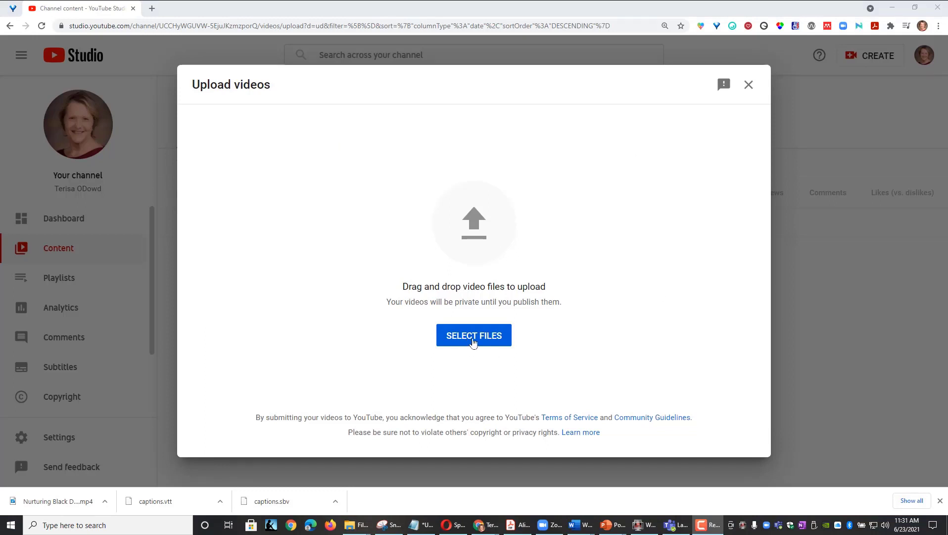
- Select the Nurturing Black Disabled Joy MP4 and set the audience to 'No, it's not made for kids'
{"action": "left_click", "coordinate": [473, 334]}
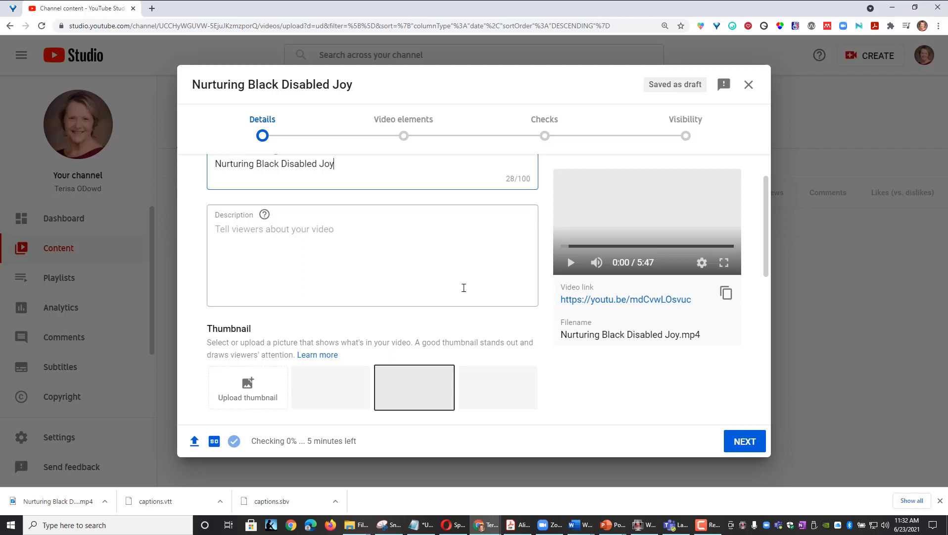
{"action": "scroll", "scroll_direction": "down", "scroll_amount": 3}
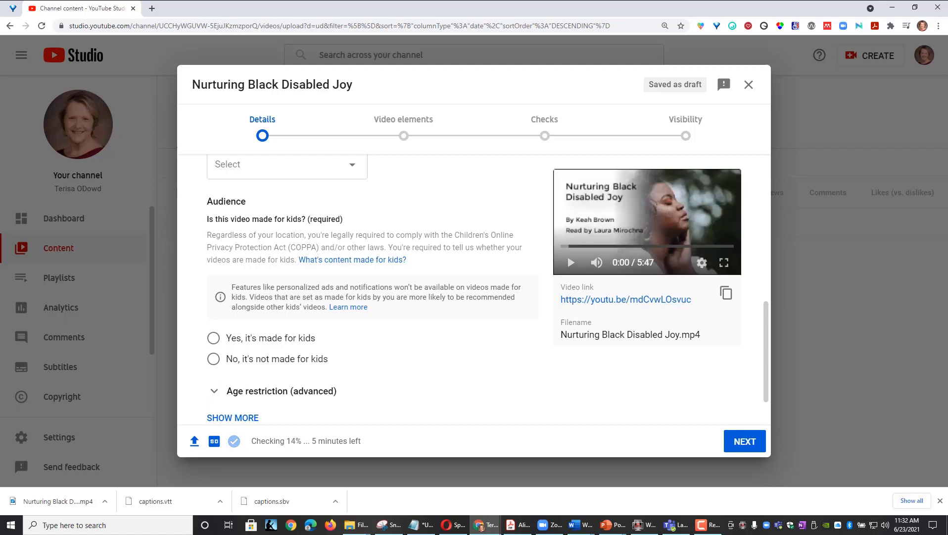
{"action": "left_click", "coordinate": [214, 359]}
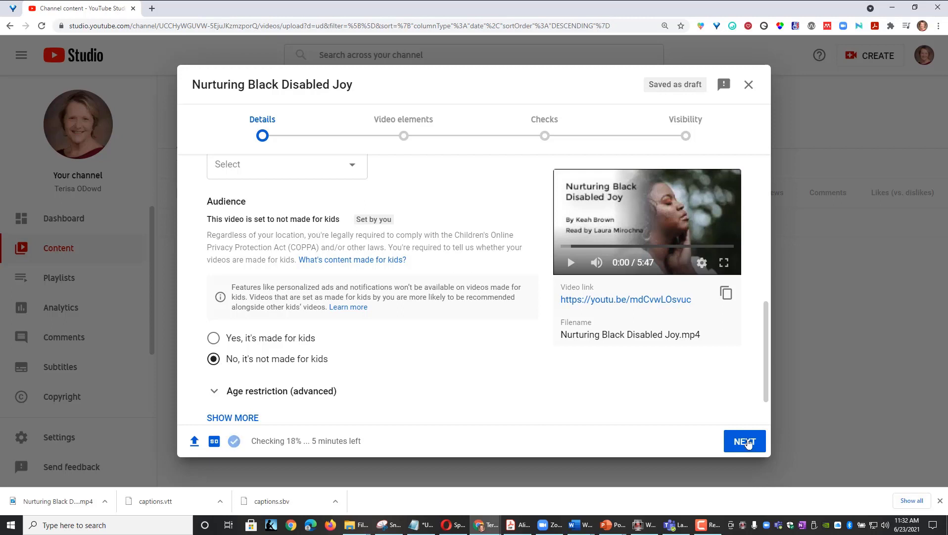
- Advance from Details through Video elements and Checks to the Visibility step
{"action": "left_click", "coordinate": [745, 440]}
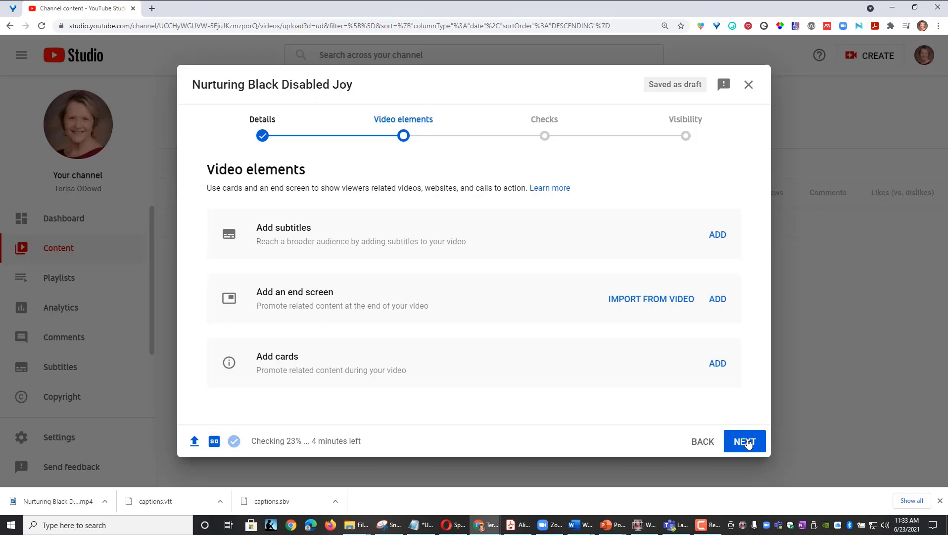
{"action": "left_click", "coordinate": [744, 441]}
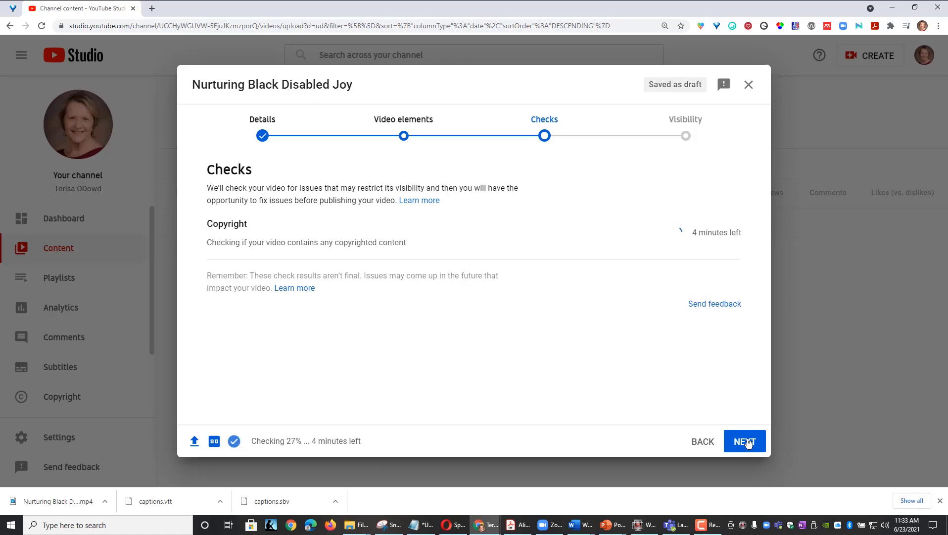
{"action": "left_click", "coordinate": [744, 440]}
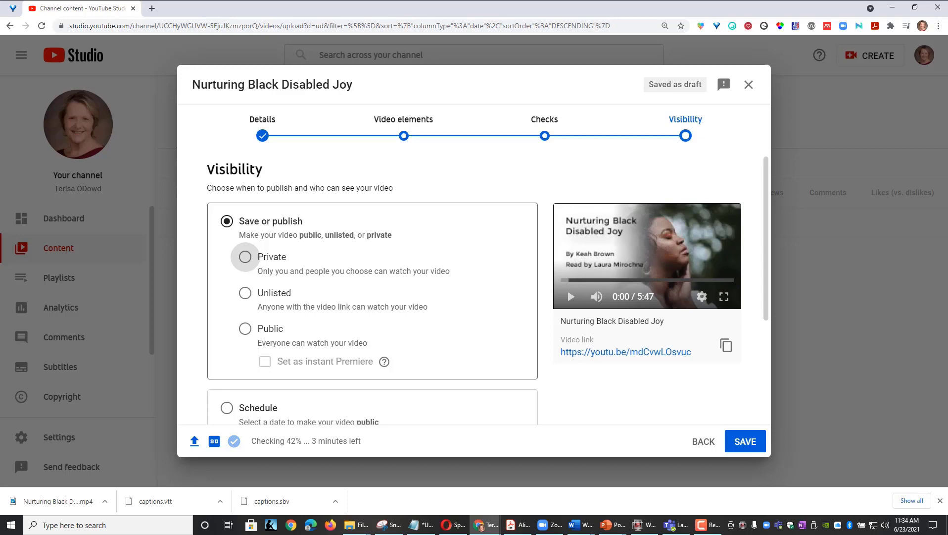
- Set visibility to Unlisted and save to publish the video
{"action": "left_click", "coordinate": [245, 293]}
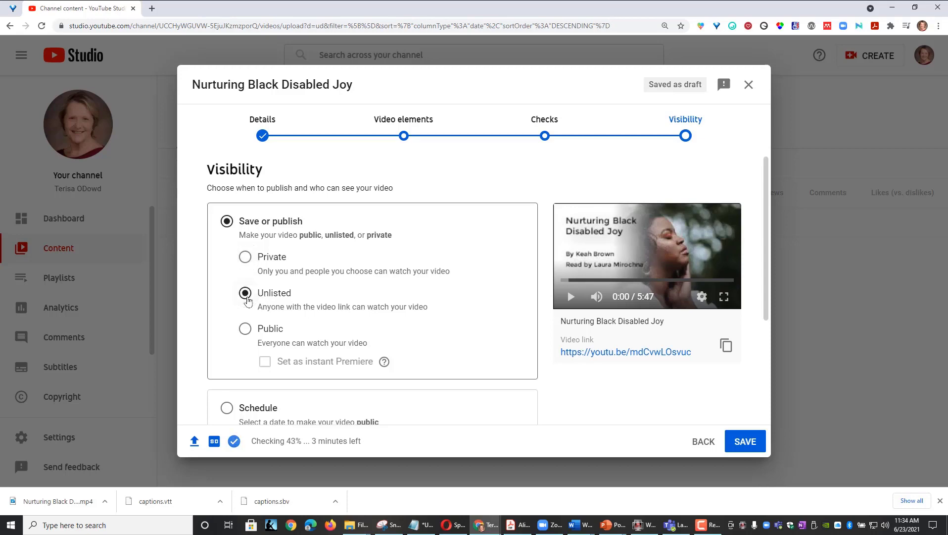
{"action": "left_click", "coordinate": [745, 441]}
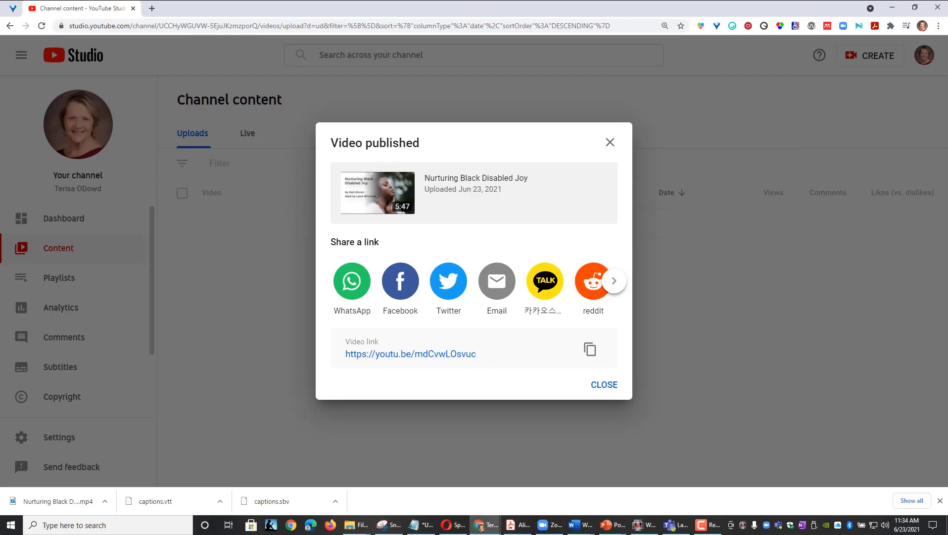
{"action": "mouse_move", "coordinate": [588, 348]}
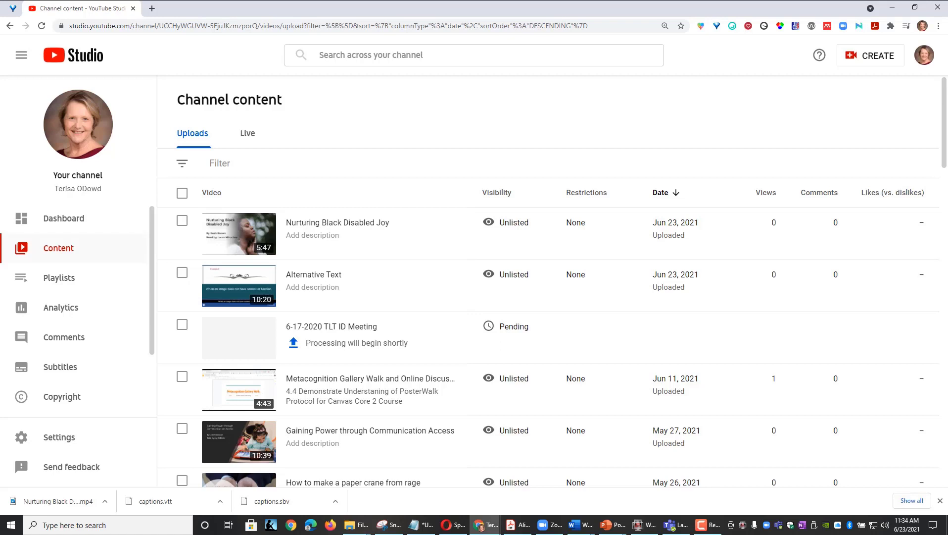
- From the Subtitles page, add English (United States) captions to Nurturing Black Disabled Joy
{"action": "left_click", "coordinate": [60, 367]}
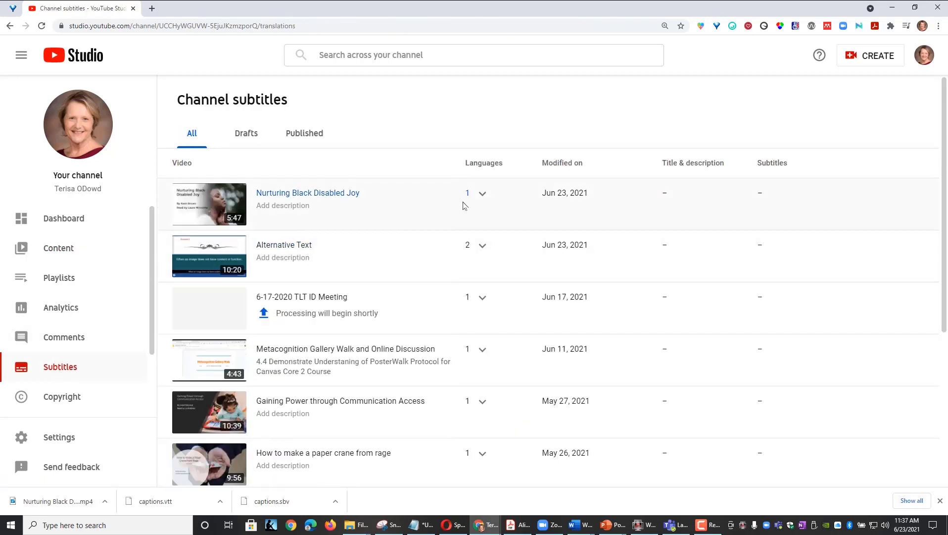
{"action": "mouse_move", "coordinate": [483, 197]}
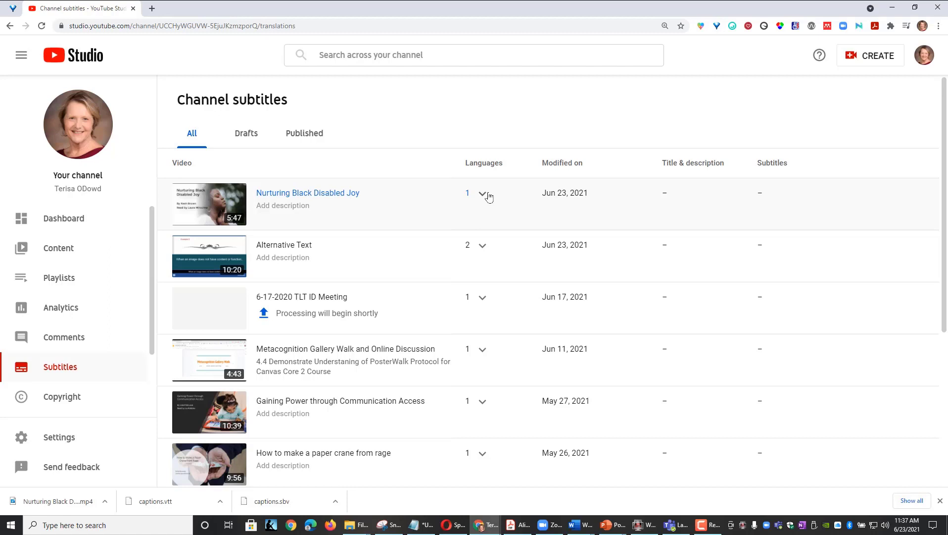
{"action": "left_click", "coordinate": [483, 193]}
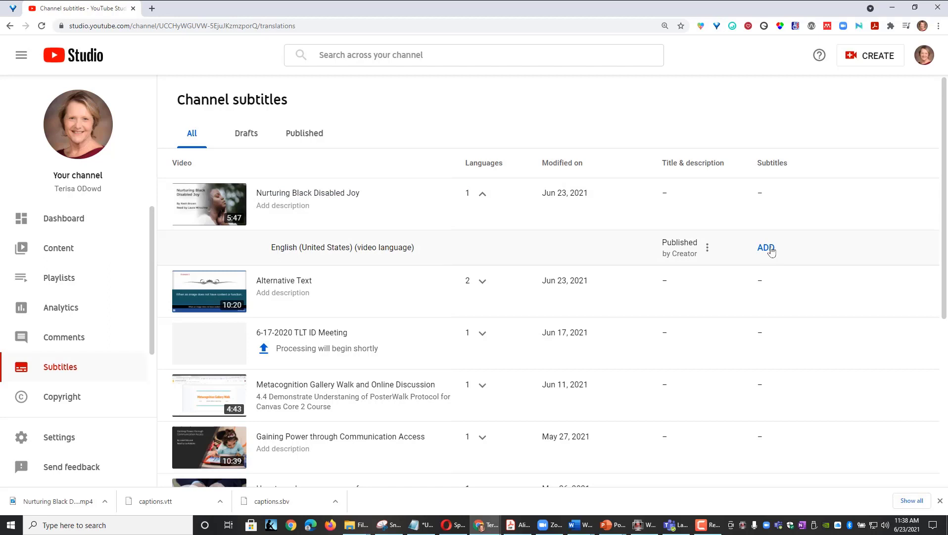
{"action": "left_click", "coordinate": [766, 247]}
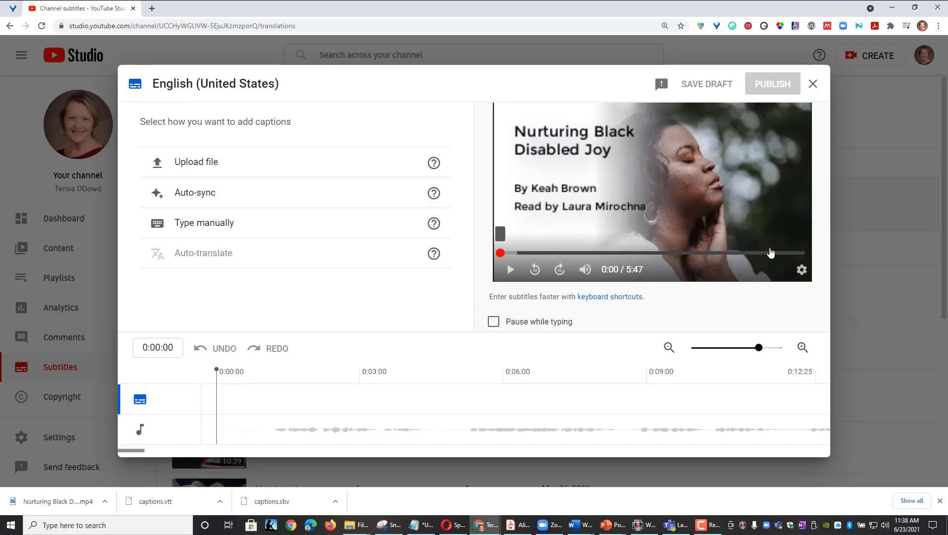
{"action": "mouse_move", "coordinate": [205, 166]}
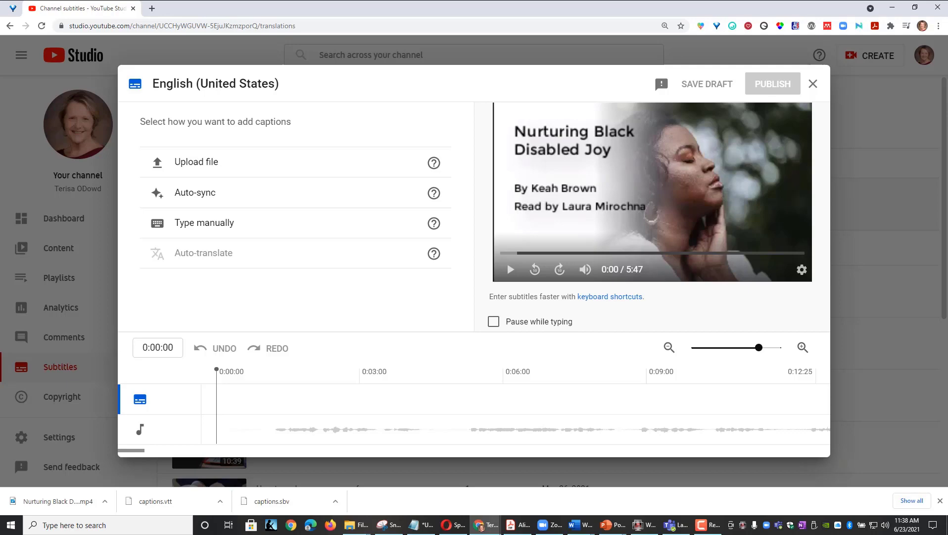
{"action": "mouse_move", "coordinate": [205, 223]}
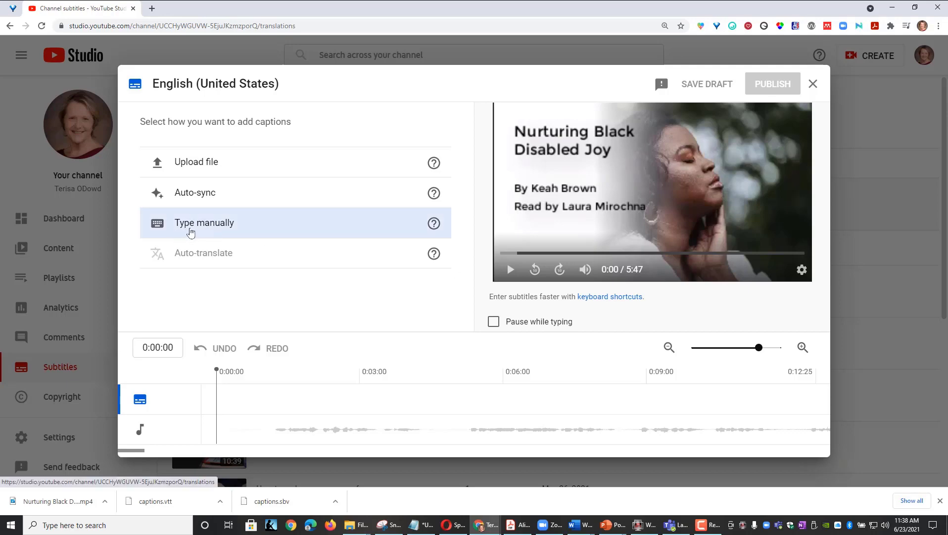
{"action": "mouse_move", "coordinate": [216, 235]}
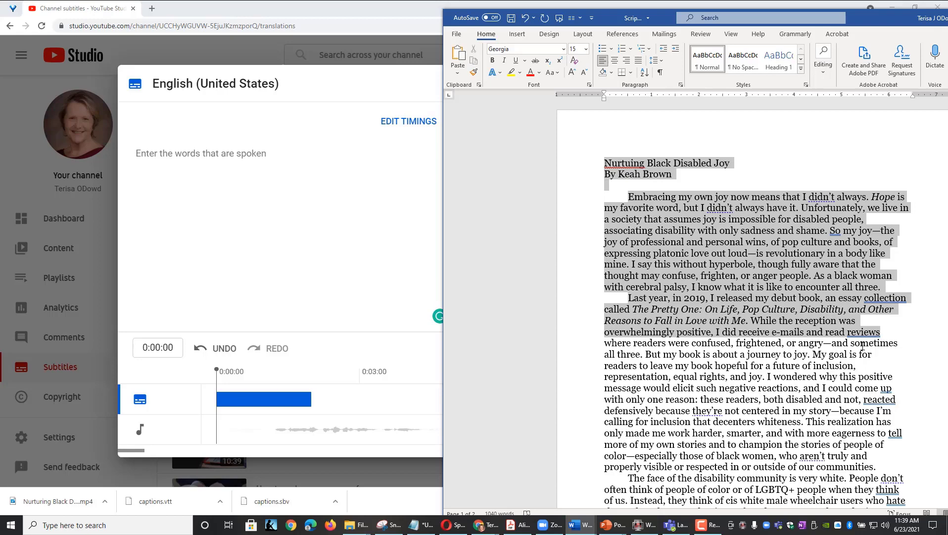
- Scroll through the essay in Word while copying it as the caption transcript
{"action": "scroll", "scroll_direction": "down", "scroll_amount": 3}
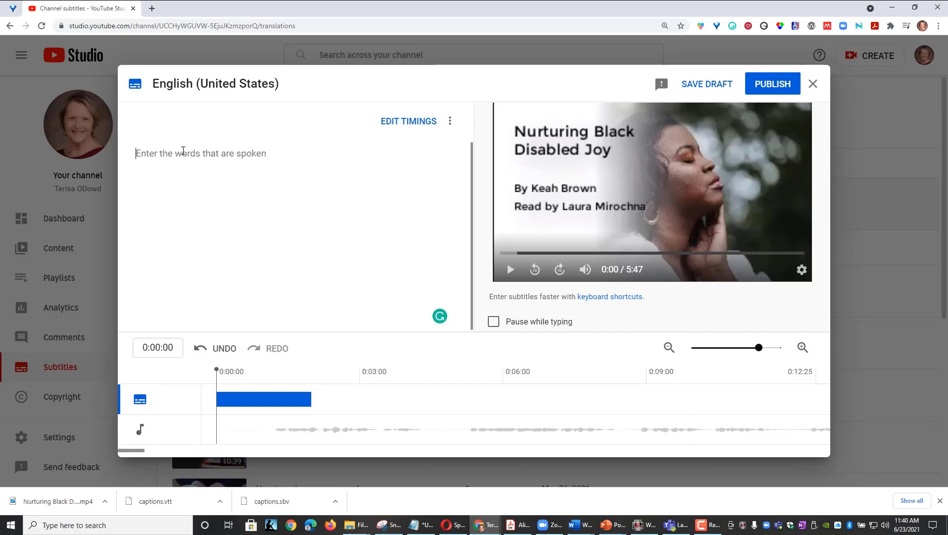
- Paste the essay transcript into the caption box and publish the English captions
{"action": "right_click", "coordinate": [200, 153]}
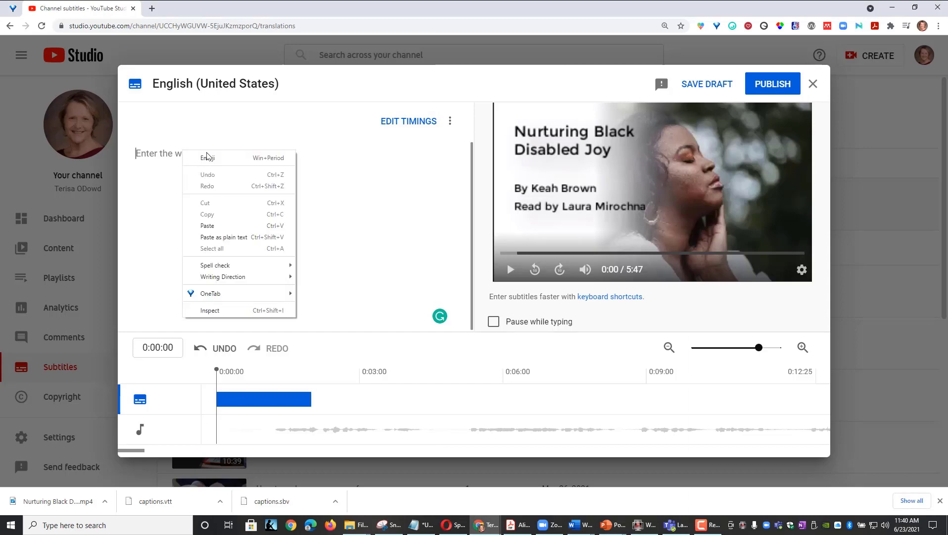
{"action": "mouse_move", "coordinate": [212, 226]}
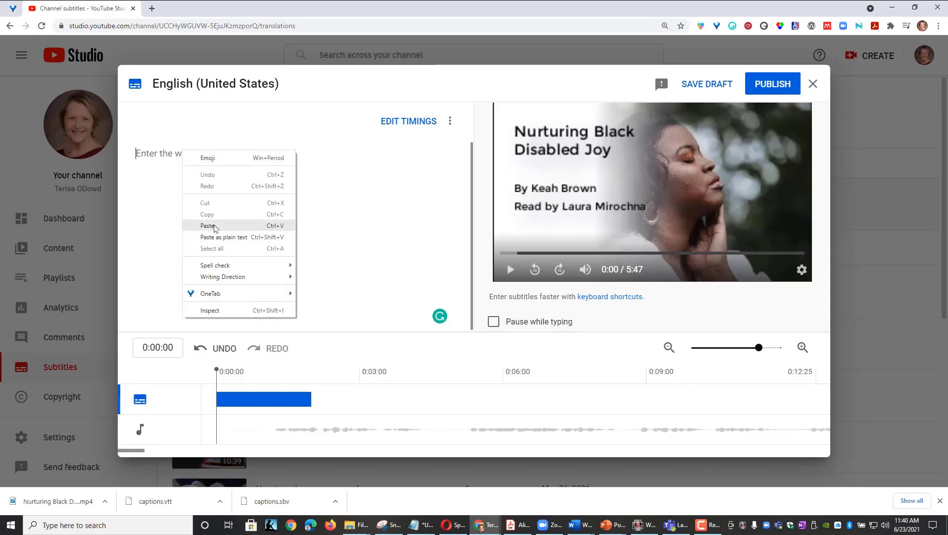
{"action": "left_click", "coordinate": [207, 226]}
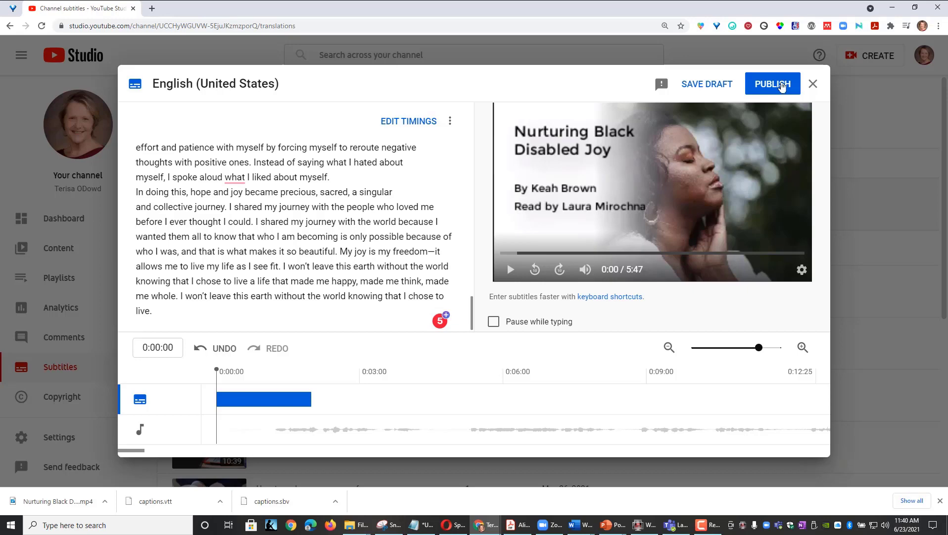
{"action": "left_click", "coordinate": [772, 83]}
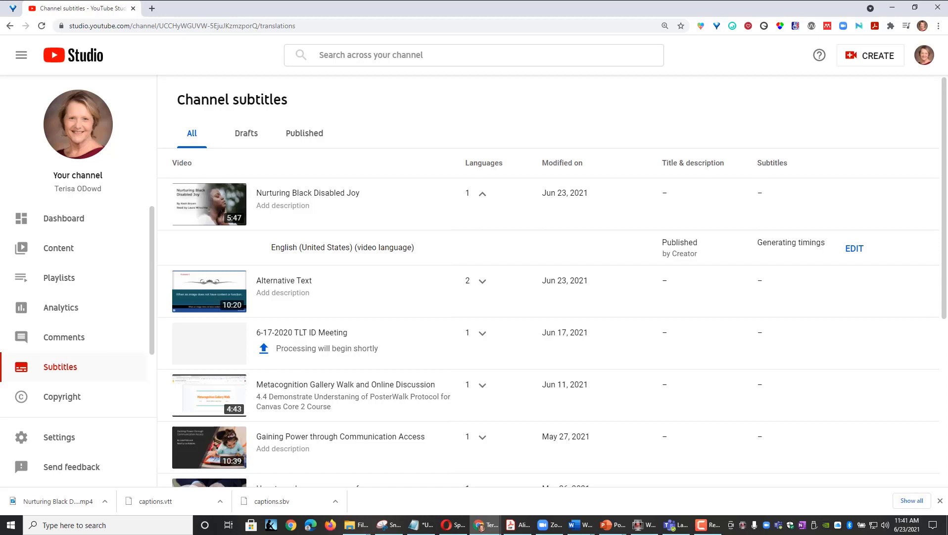
- Collapse and re-expand the video's Languages row to refresh the English subtitle status
{"action": "left_click", "coordinate": [483, 193]}
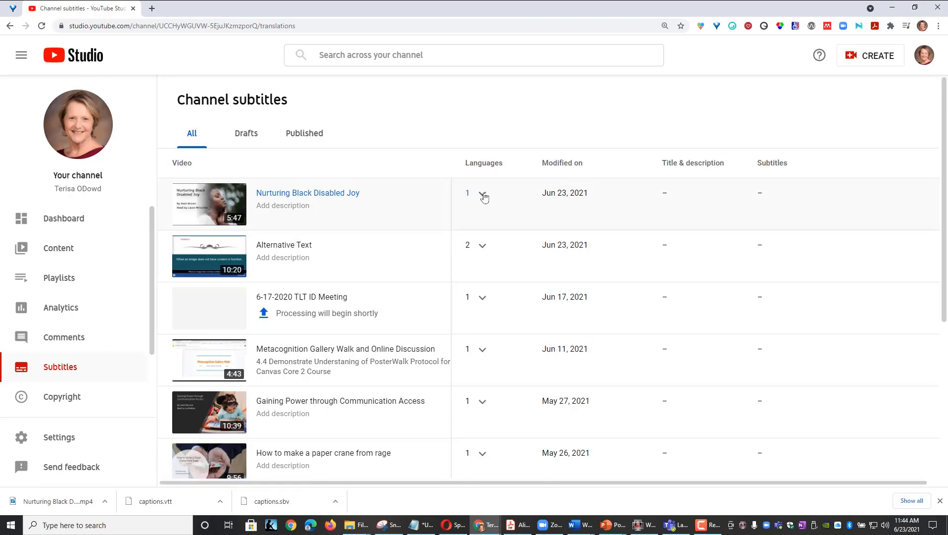
{"action": "left_click", "coordinate": [483, 195]}
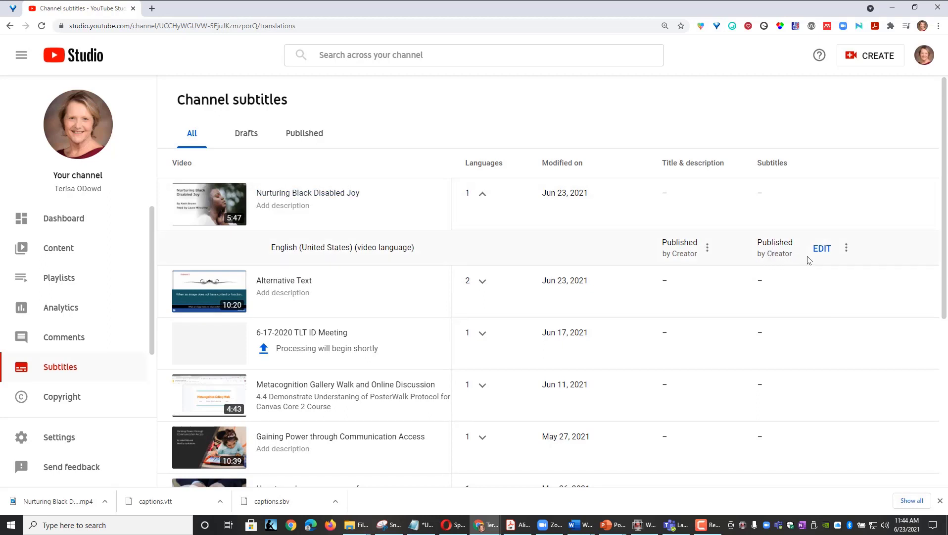
{"action": "mouse_move", "coordinate": [825, 255]}
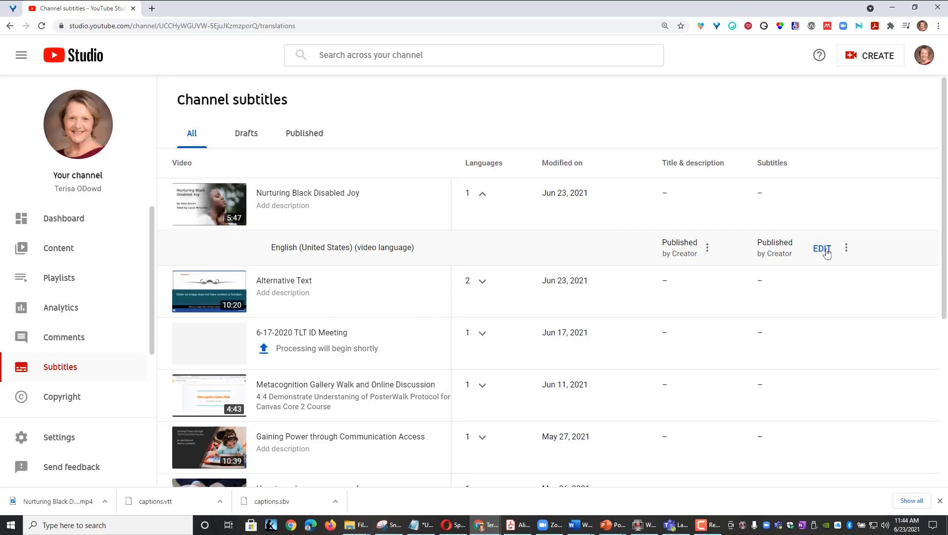
- Review the auto-synced English captions with a brief play and pause, then republish them
{"action": "left_click", "coordinate": [822, 249]}
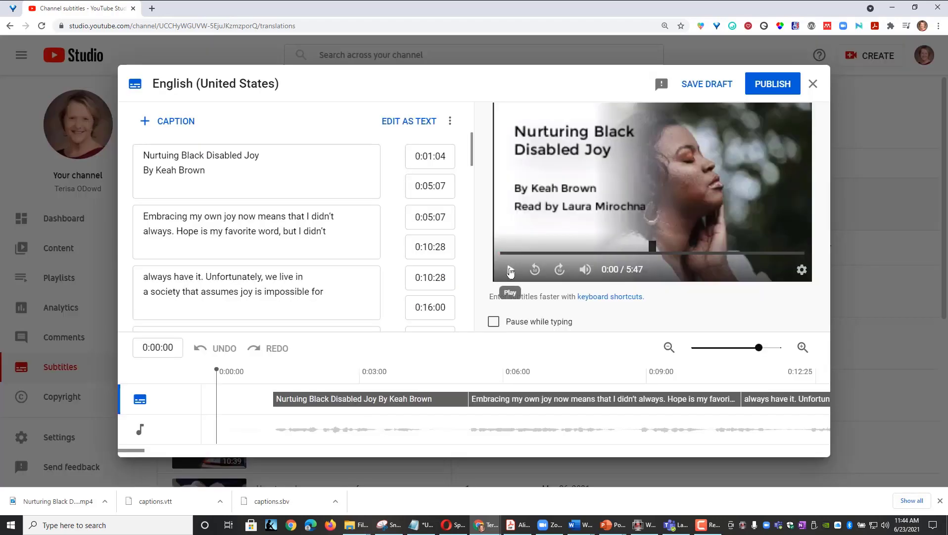
{"action": "left_click", "coordinate": [510, 269]}
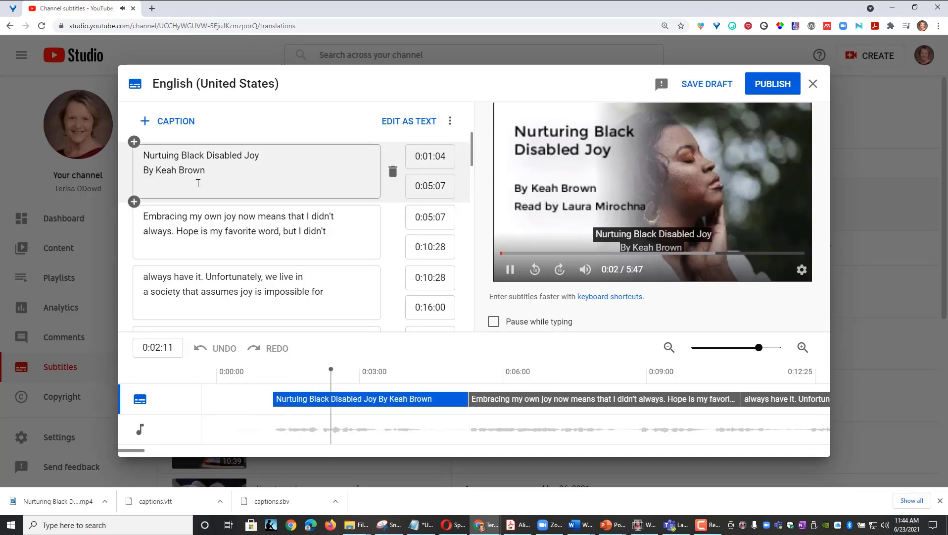
{"action": "left_click", "coordinate": [510, 269]}
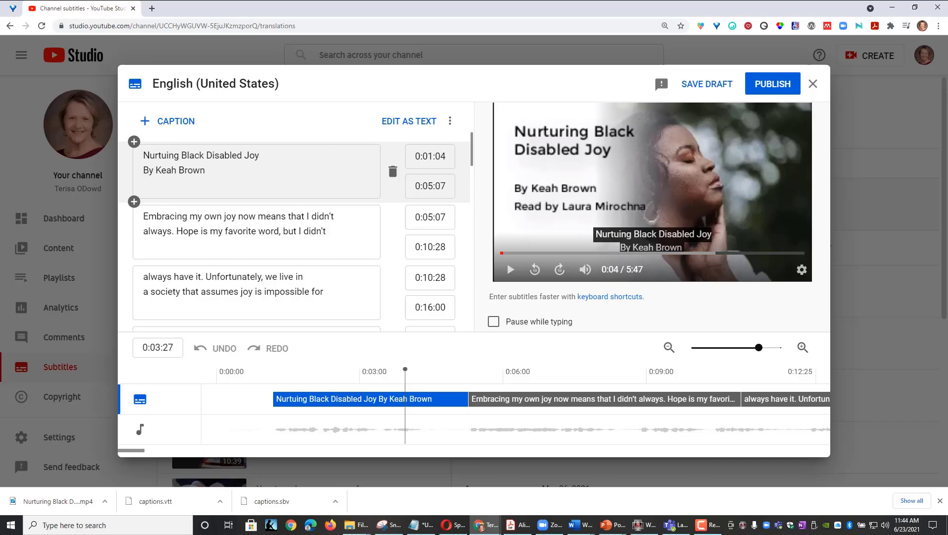
{"action": "left_click", "coordinate": [772, 83]}
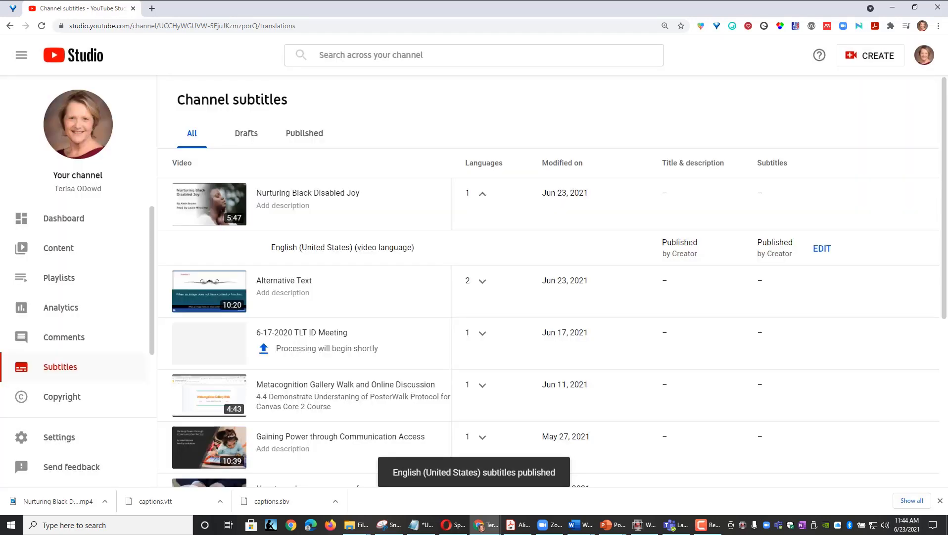